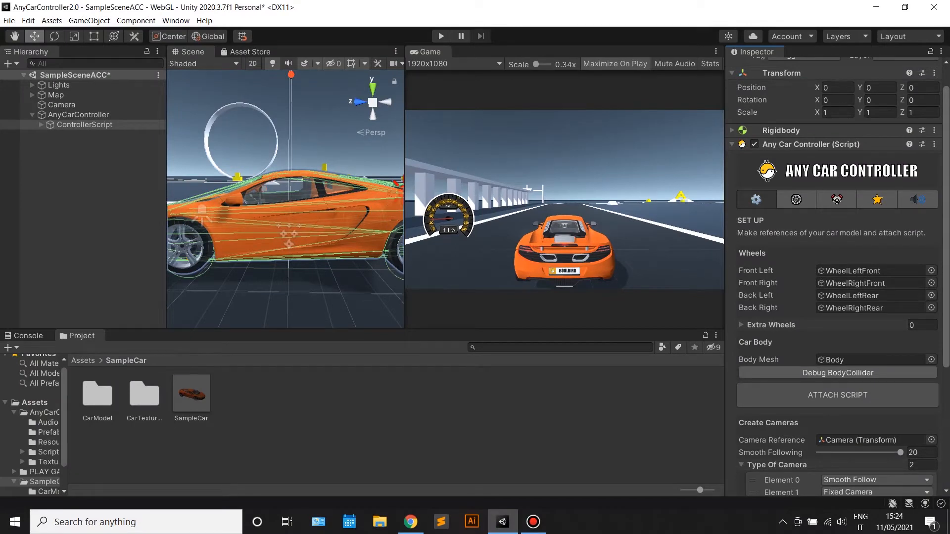
Step: Show the Any Car Controller's Wheels settings with Tyres, Suspensions and Drift Controls
{"action": "left_click", "coordinate": [795, 199]}
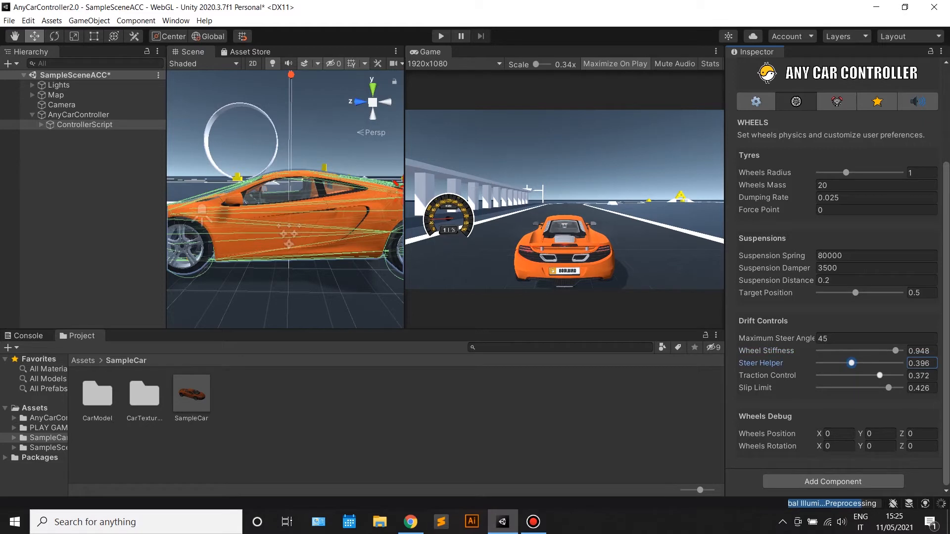
Step: Raise Drift Controls to steer helper 0.649, traction control 0.463 and slip limit 0.476
{"action": "left_click_drag", "start_coordinate": [879, 376], "coordinate": [898, 388]}
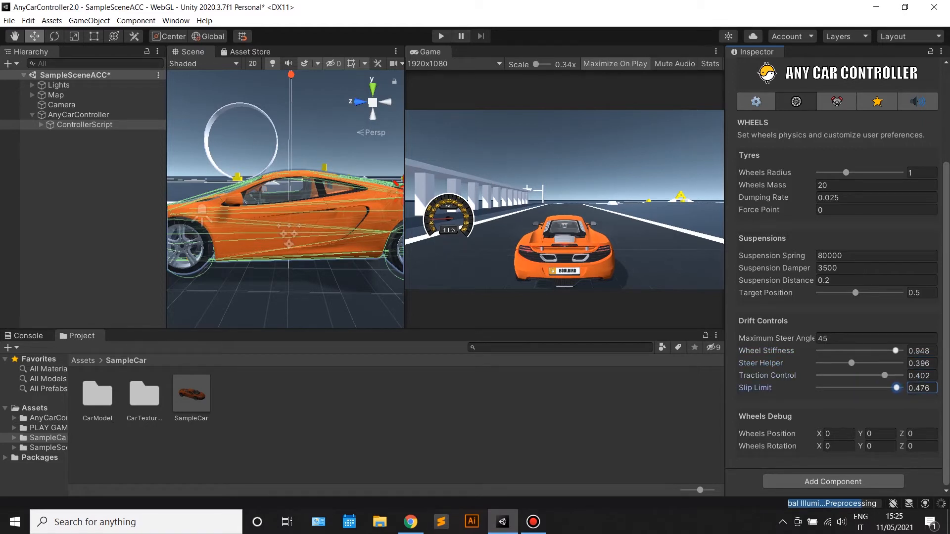
{"action": "left_click_drag", "start_coordinate": [883, 351], "coordinate": [888, 350]}
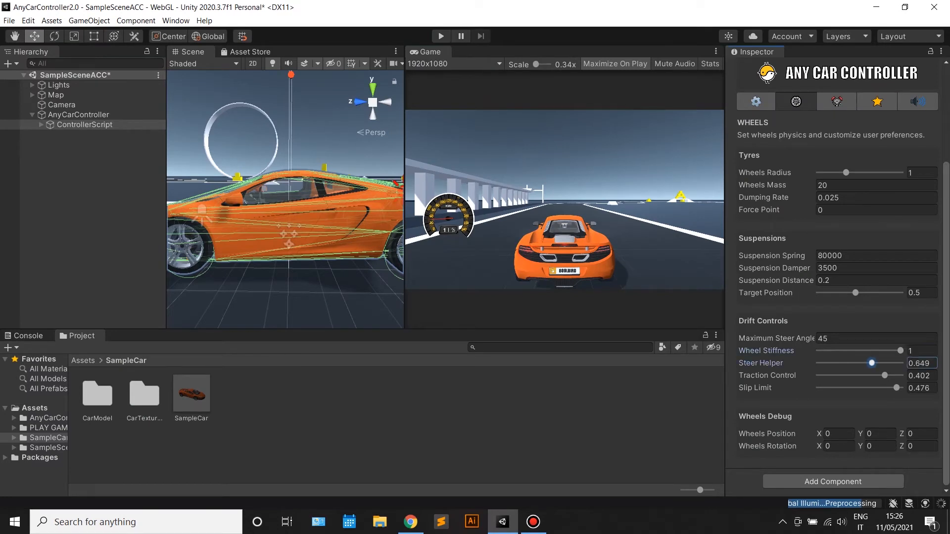
{"action": "left_click_drag", "start_coordinate": [878, 376], "coordinate": [894, 376]}
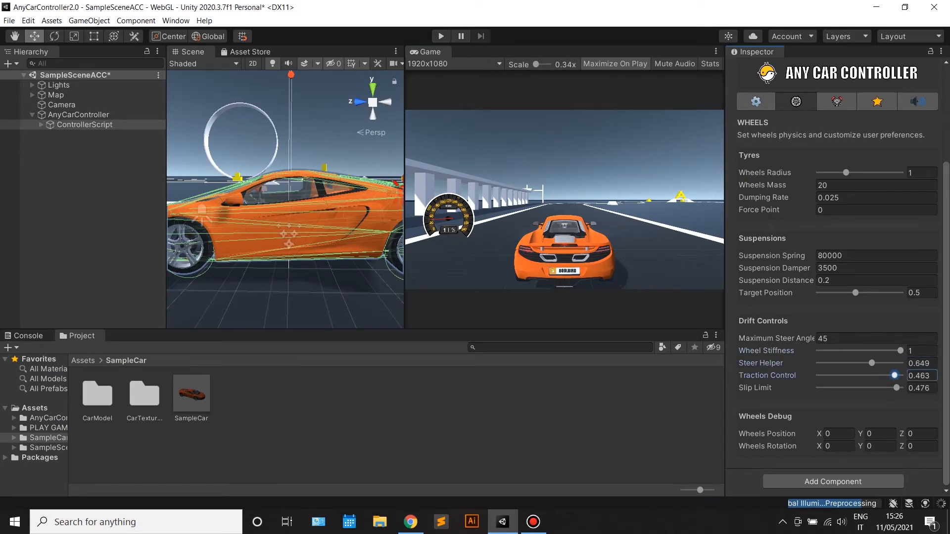